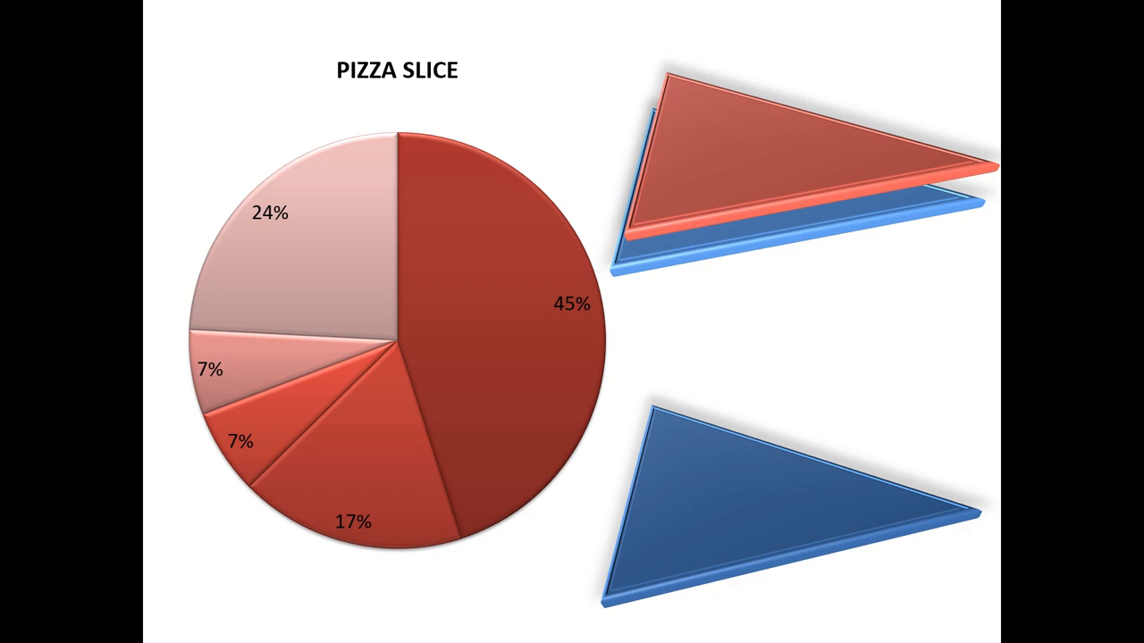
Advance the slideshow to the DNA gel diagram with the digest fragment-size table.
key(Right)
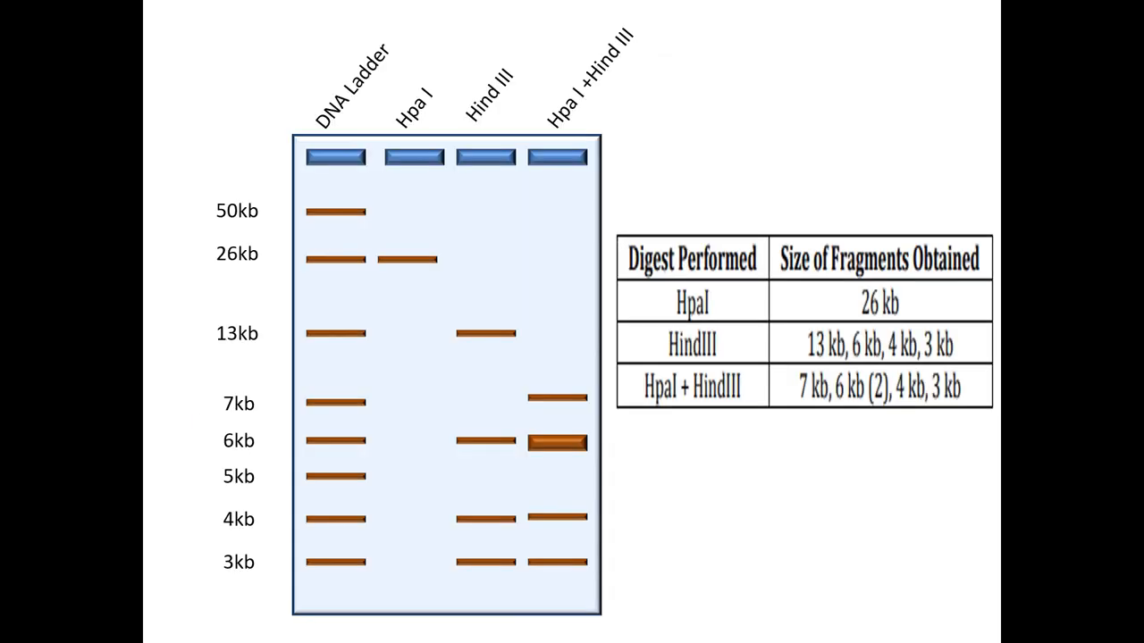